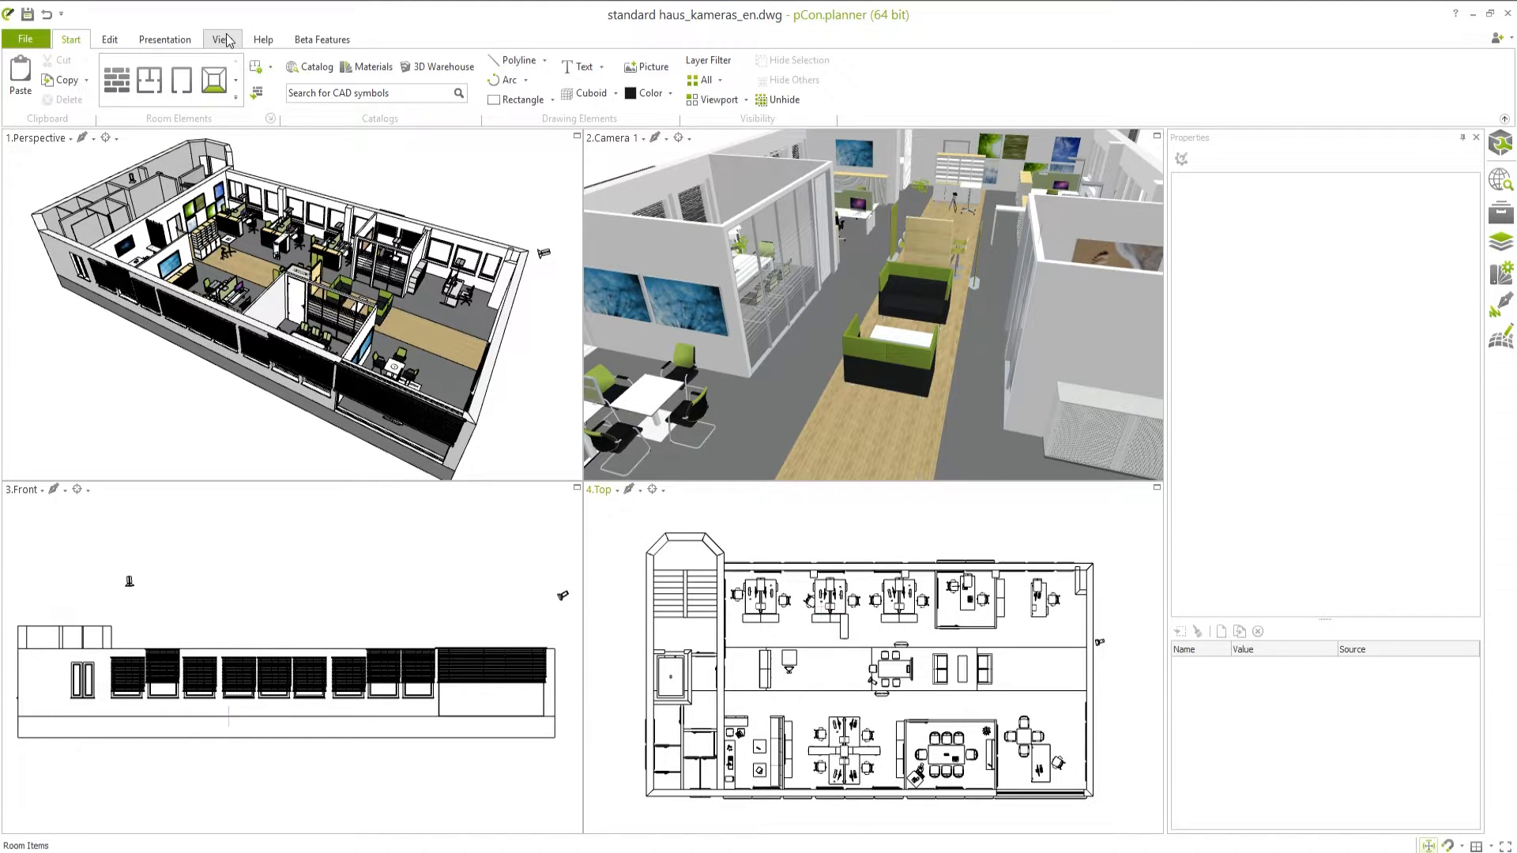
- Show the View tab's Render and Camera tools for the office floor plan
{"action": "left_click", "coordinate": [222, 39]}
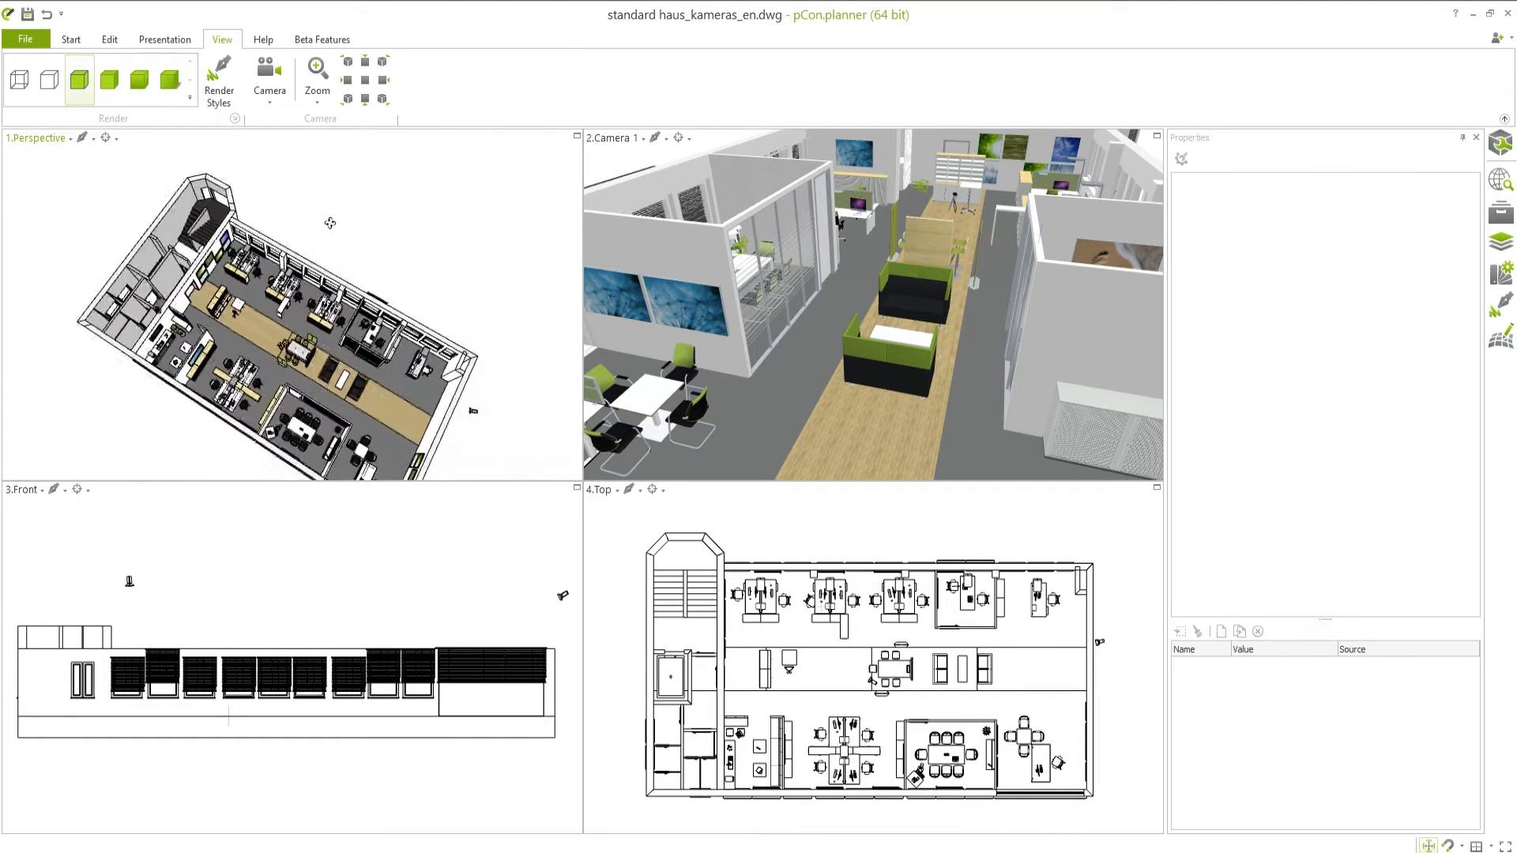
{"action": "left_click", "coordinate": [268, 77]}
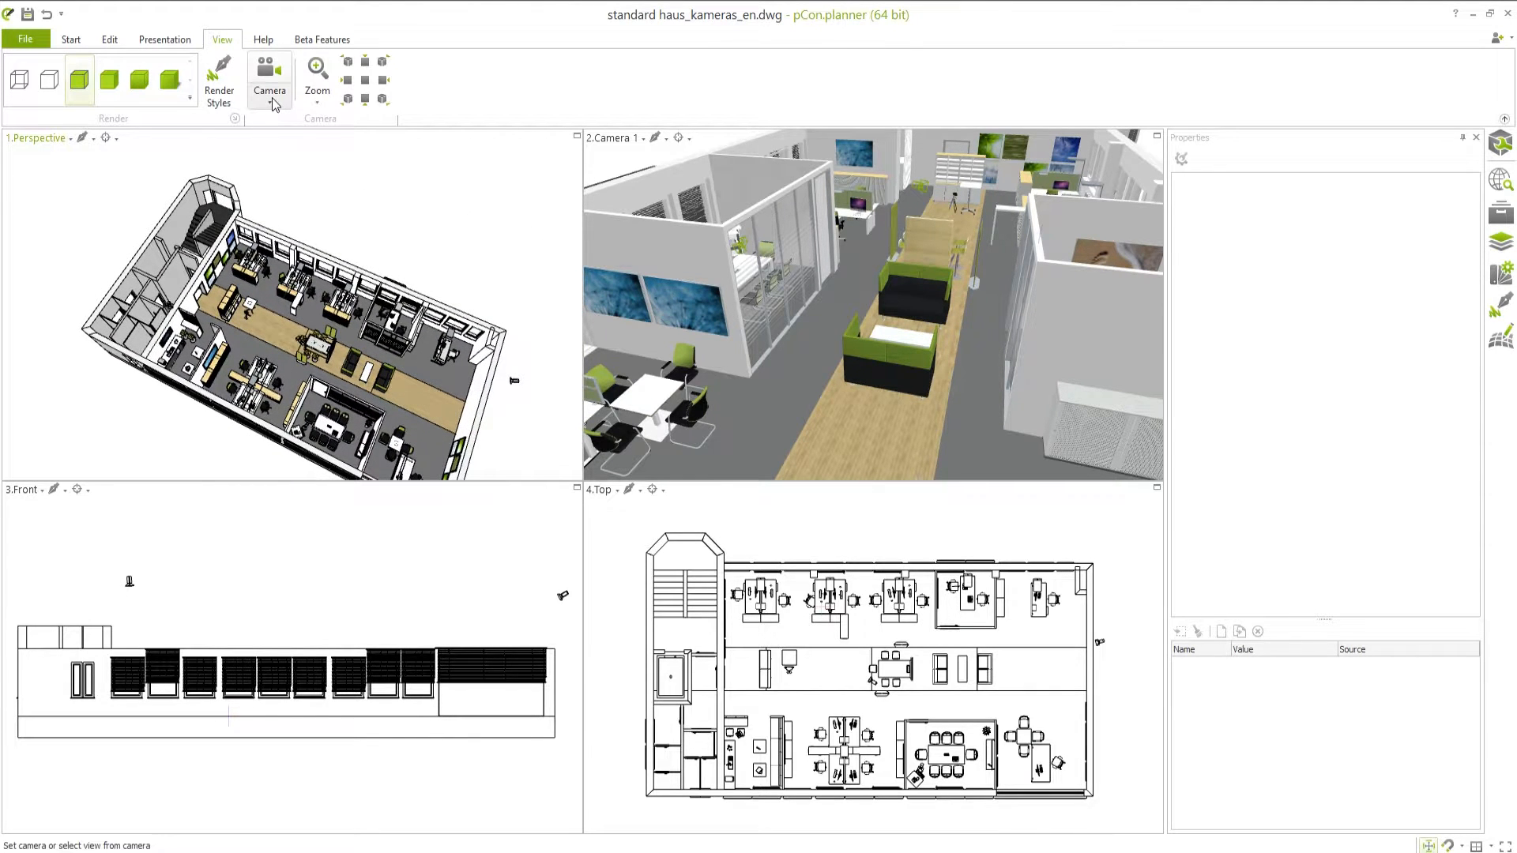
- Save the current perspective view as a new camera, Camera 5
{"action": "left_click", "coordinate": [269, 78]}
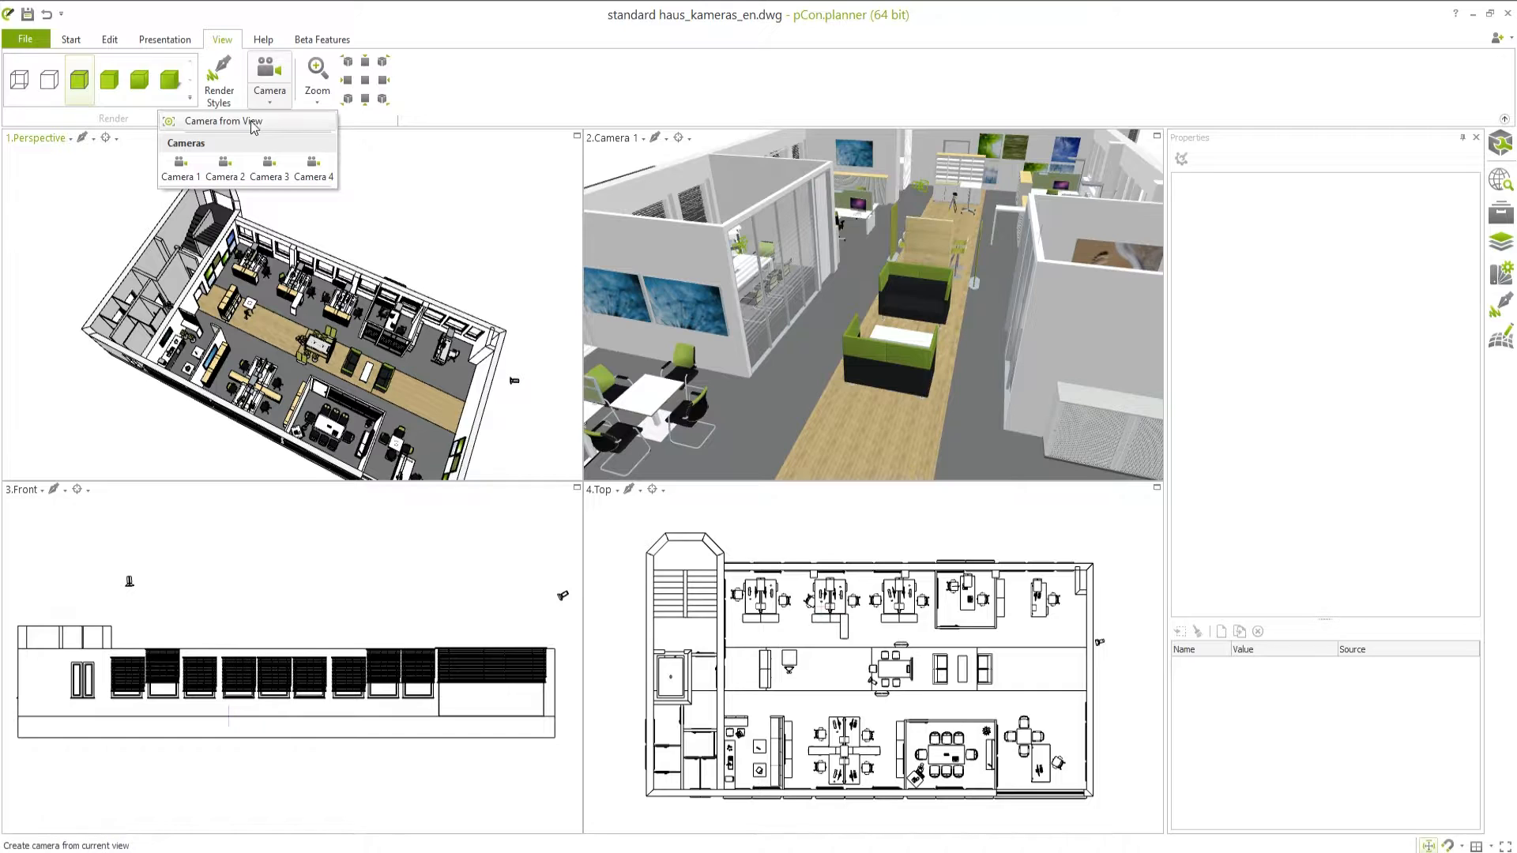
{"action": "left_click", "coordinate": [223, 121]}
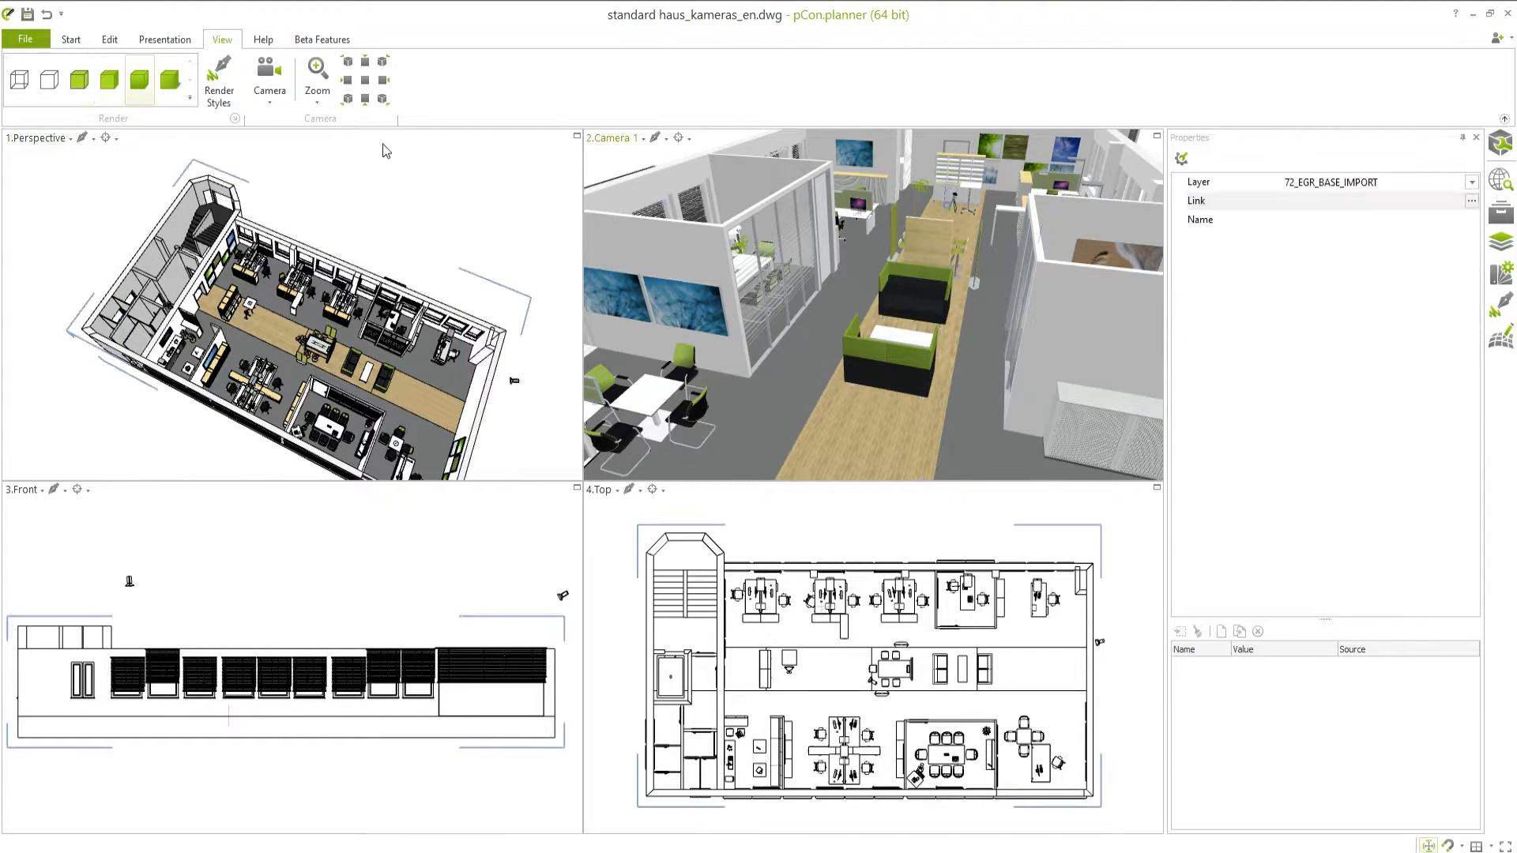
{"action": "left_click", "coordinate": [269, 77]}
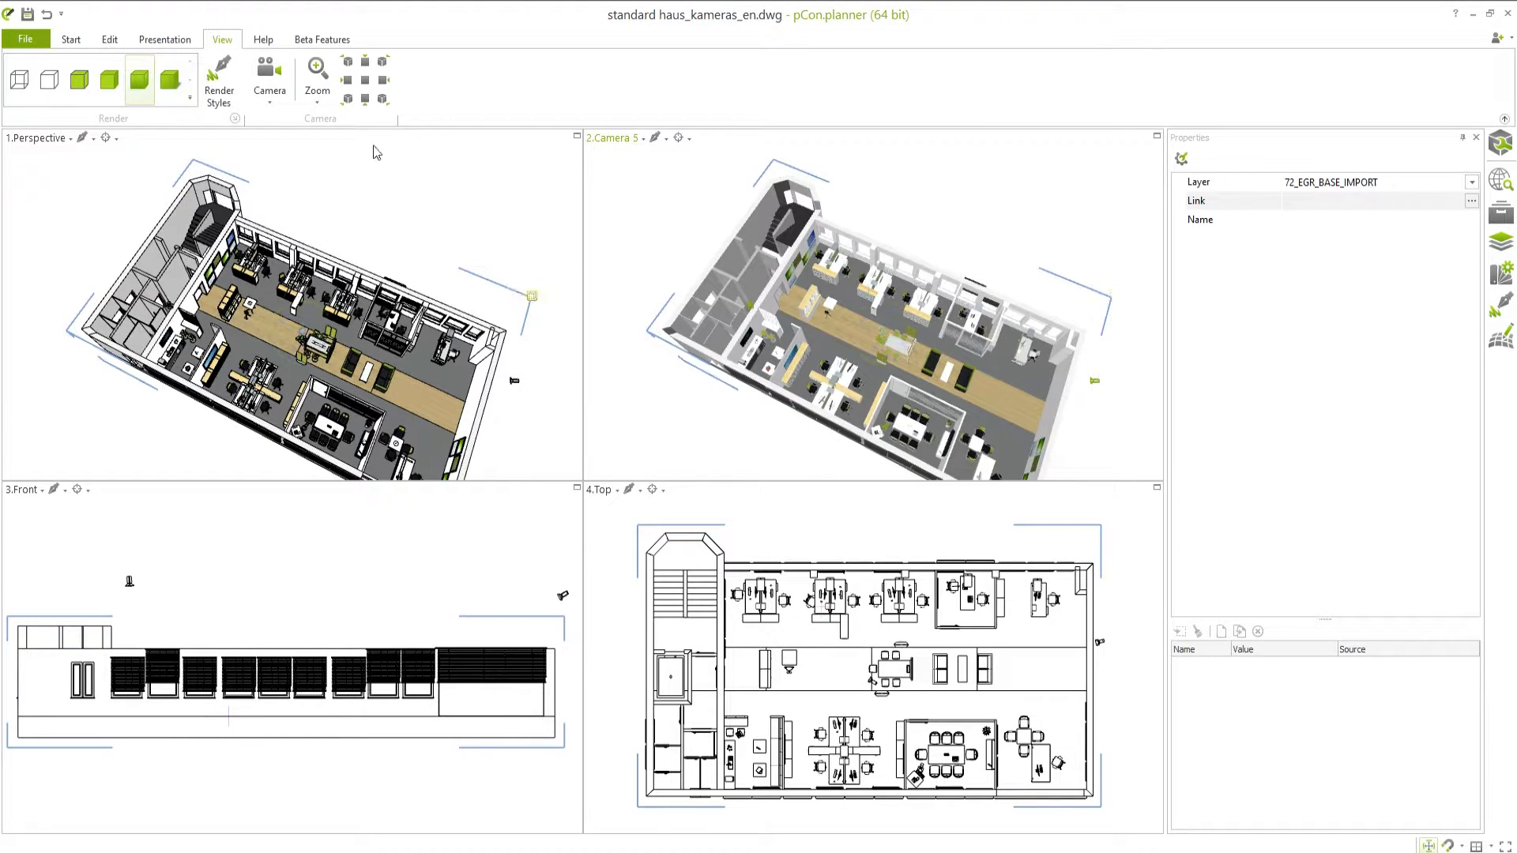
- Set the second viewport to show Camera 1's view
{"action": "left_click", "coordinate": [269, 76]}
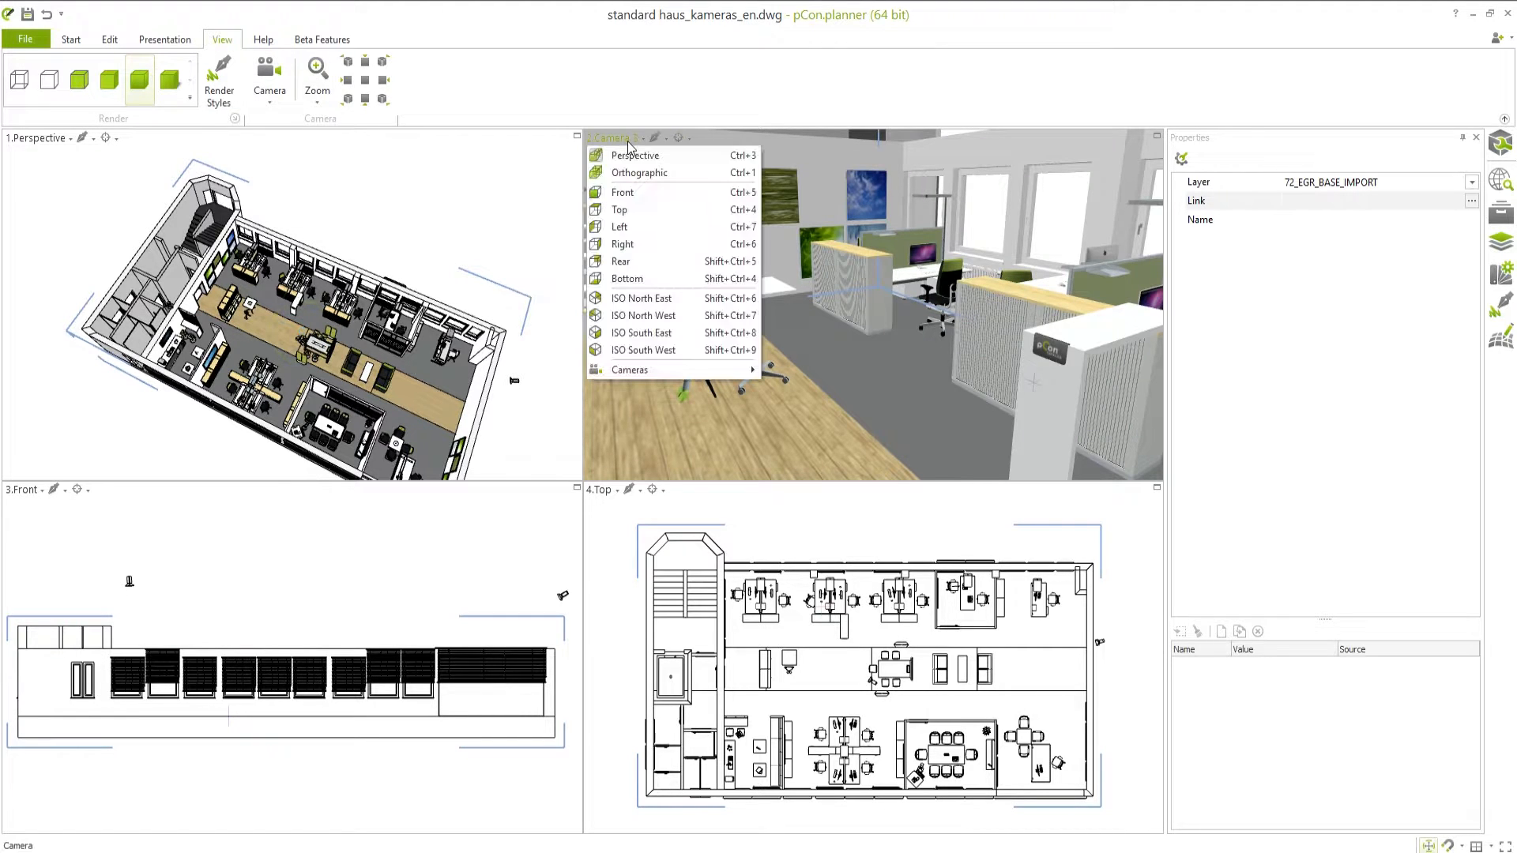
{"action": "mouse_move", "coordinate": [630, 370]}
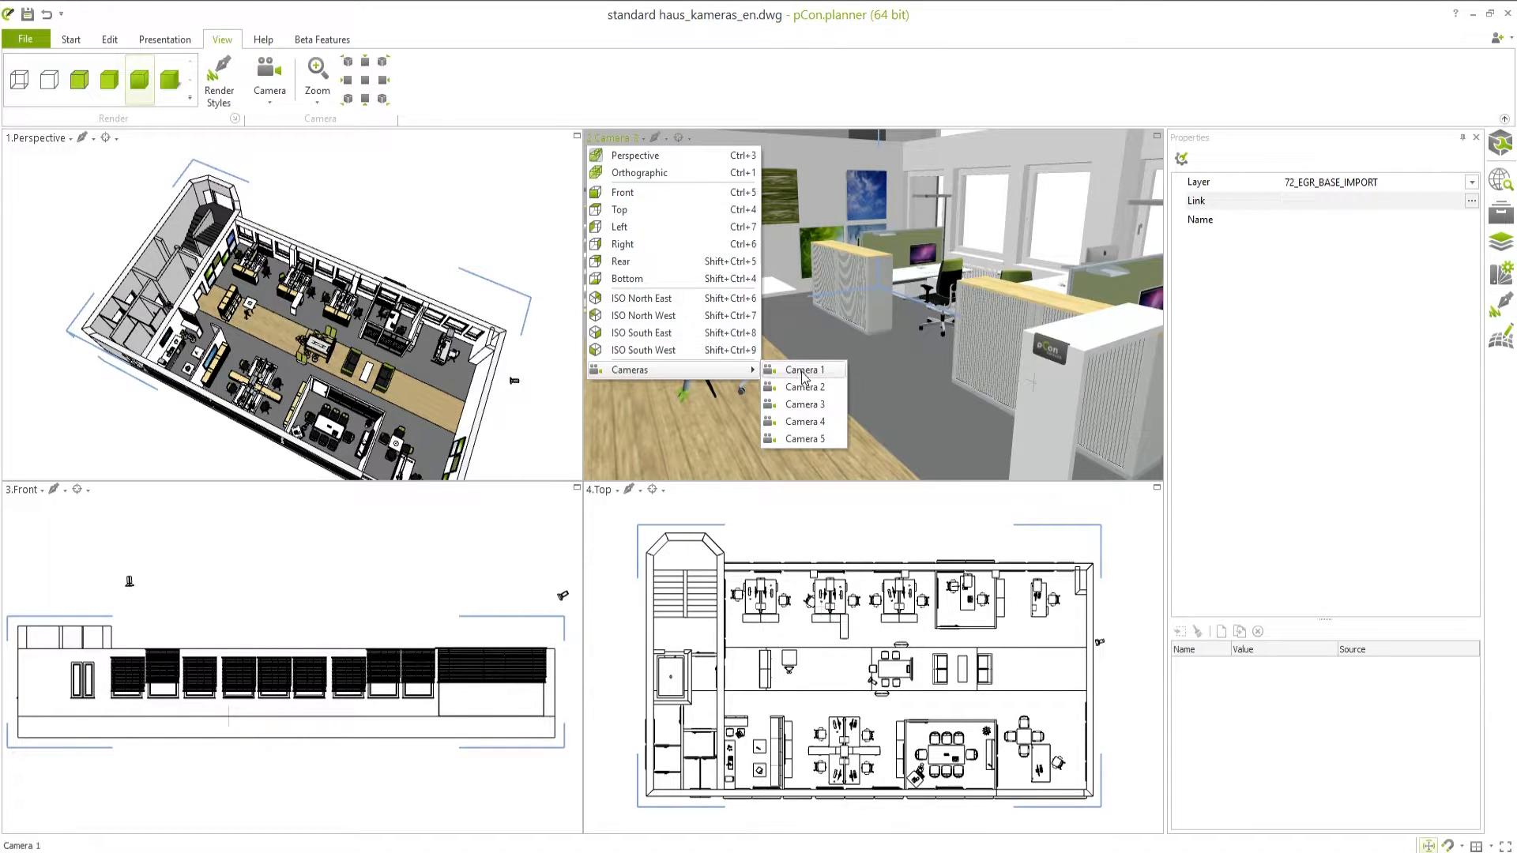
{"action": "left_click", "coordinate": [805, 370]}
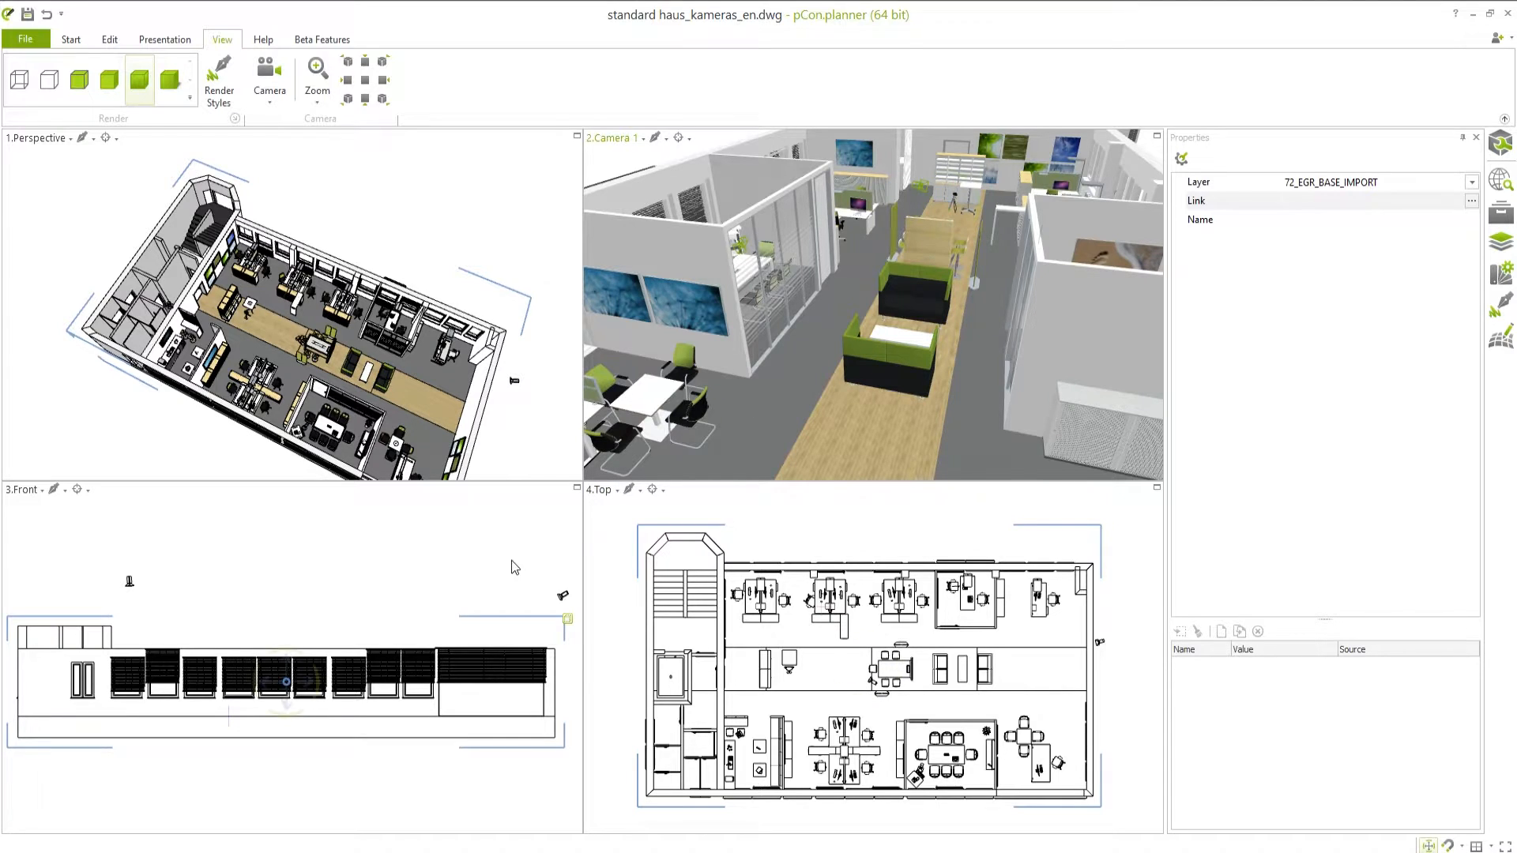
{"action": "left_click", "coordinate": [270, 75]}
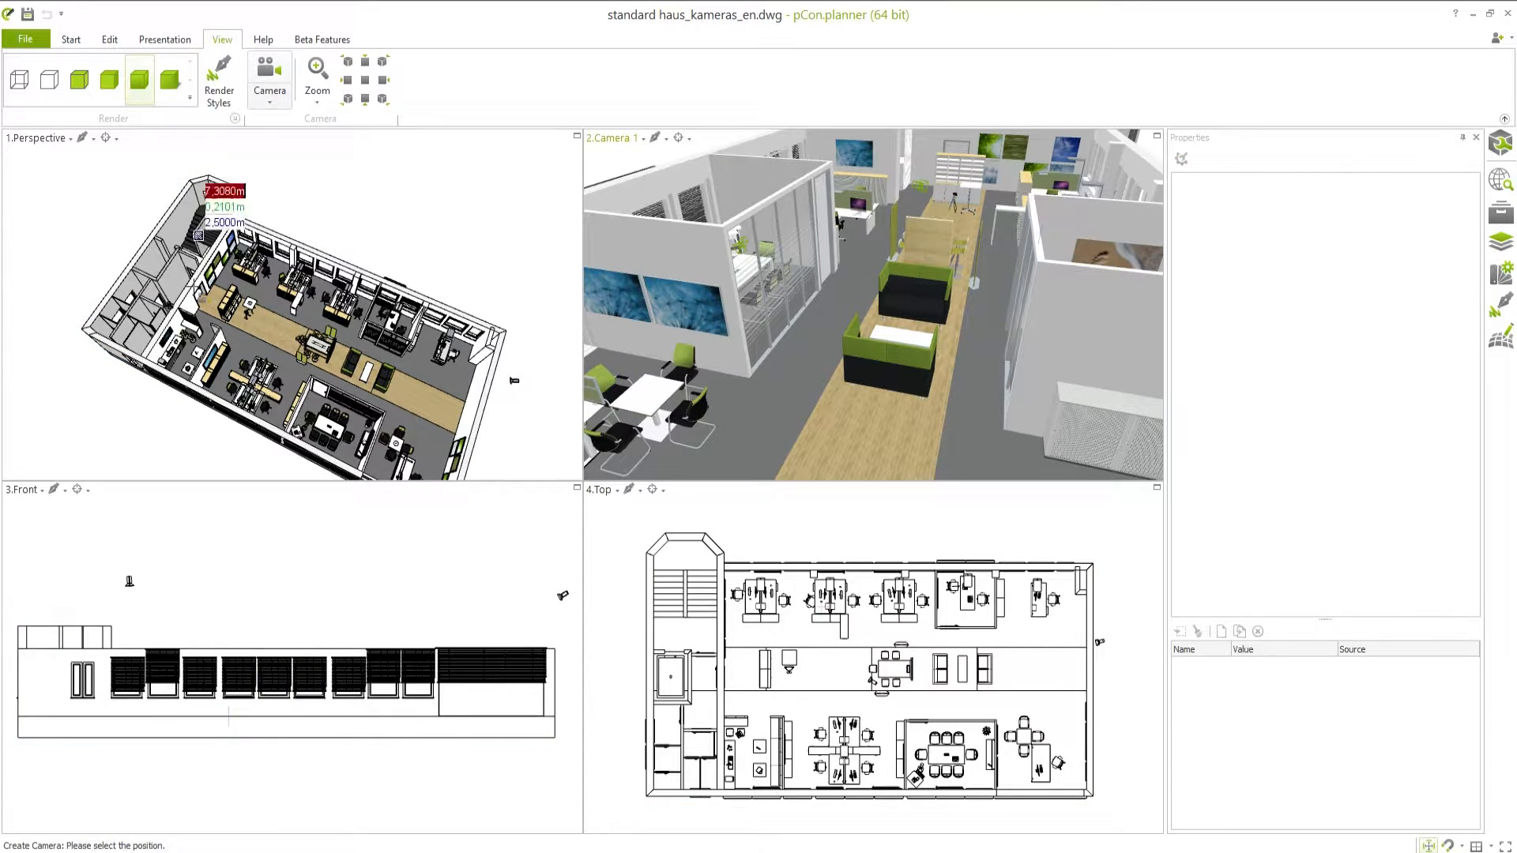
- Place two new cameras in the office model, above the building in the front view
{"action": "left_click", "coordinate": [407, 556]}
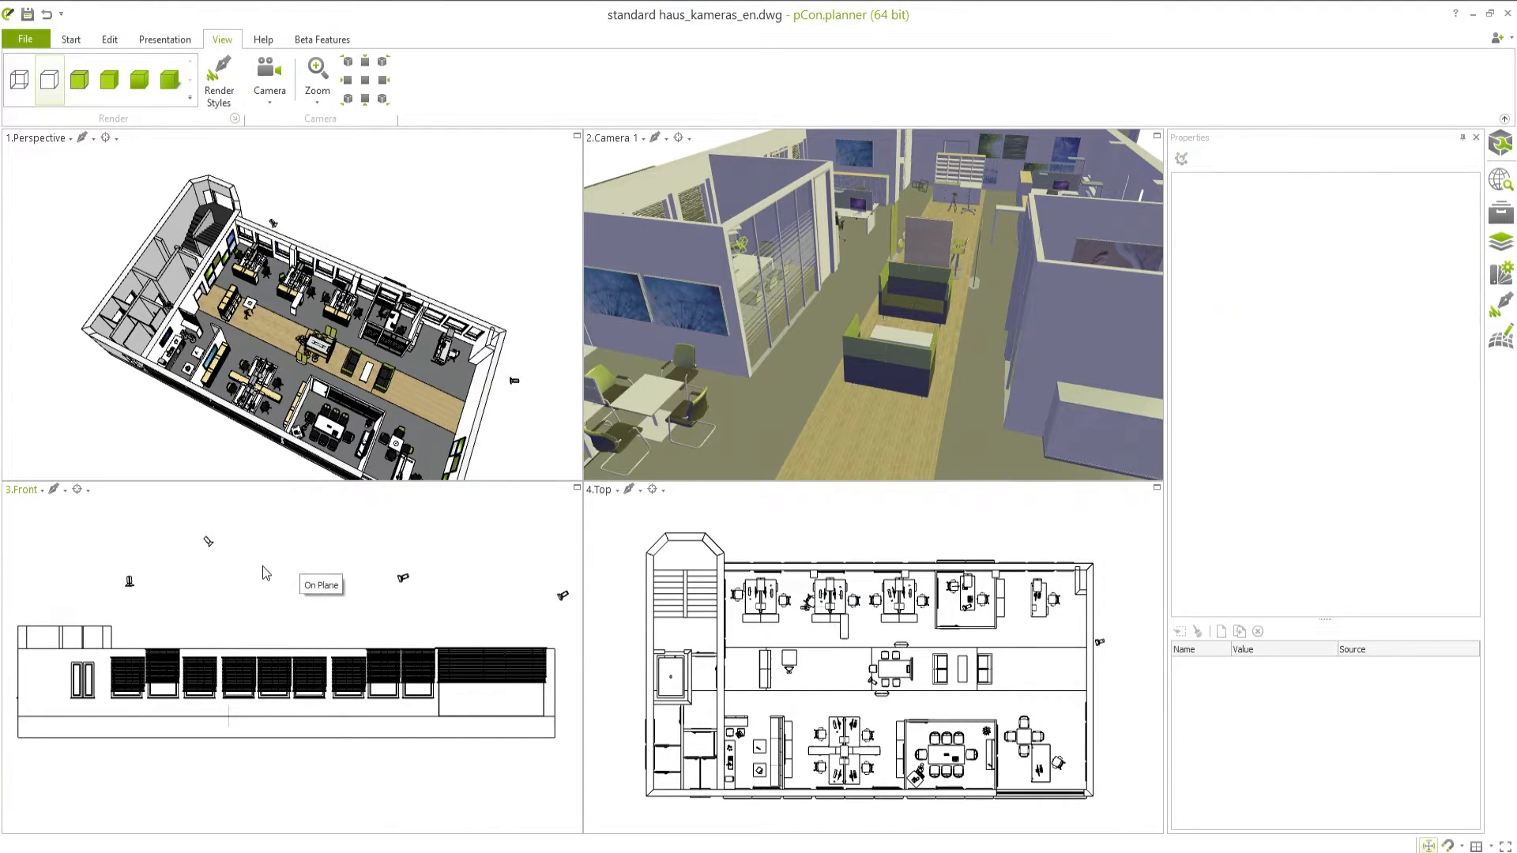
{"action": "left_click", "coordinate": [69, 39]}
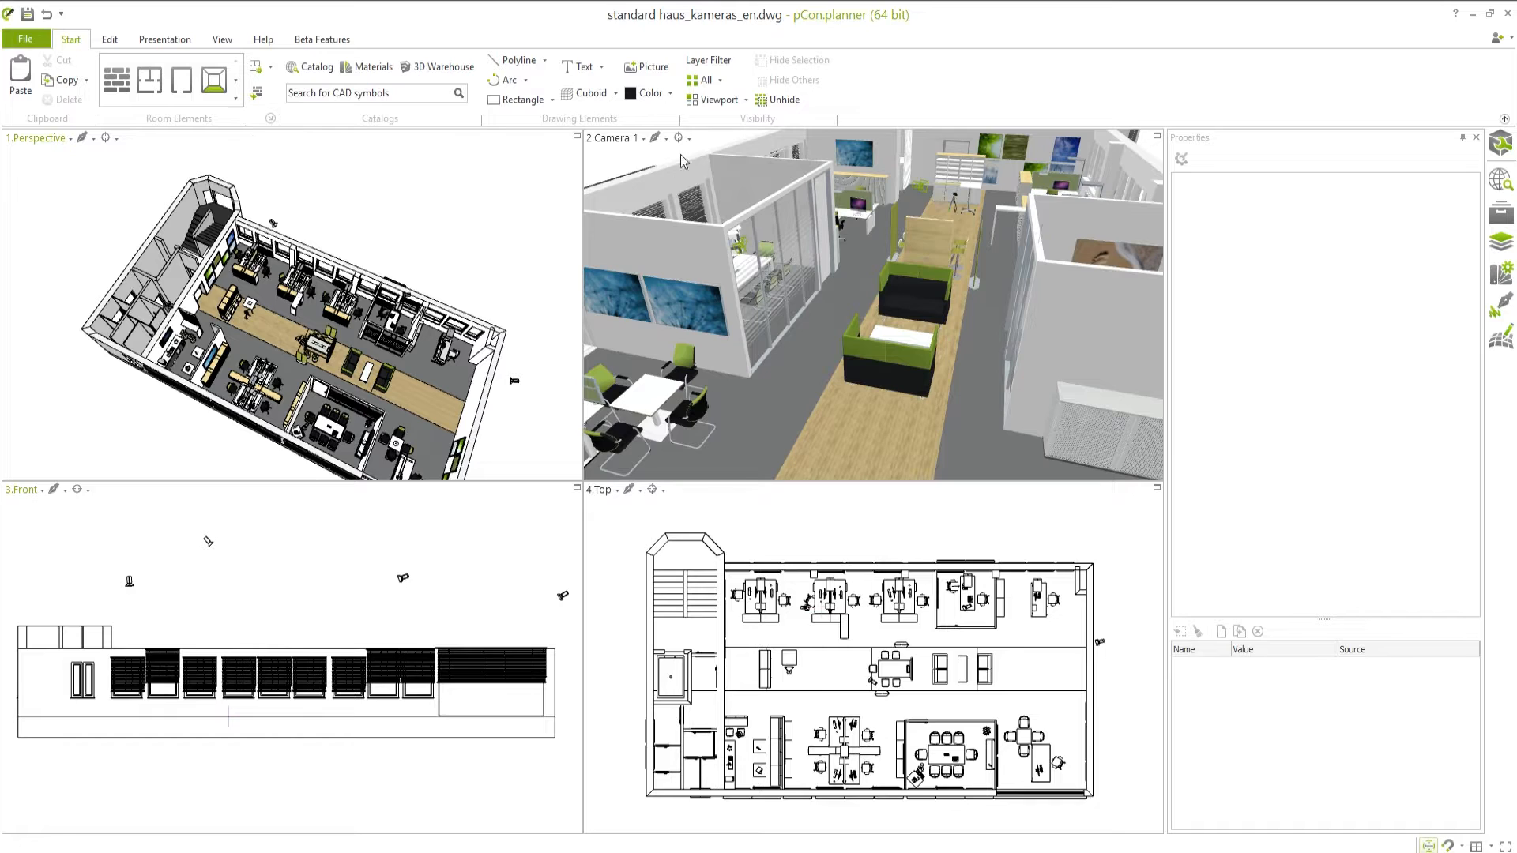
- Toggle Show Cameras in the Layer Filter All dropdown on the Start tab
{"action": "left_click", "coordinate": [706, 81]}
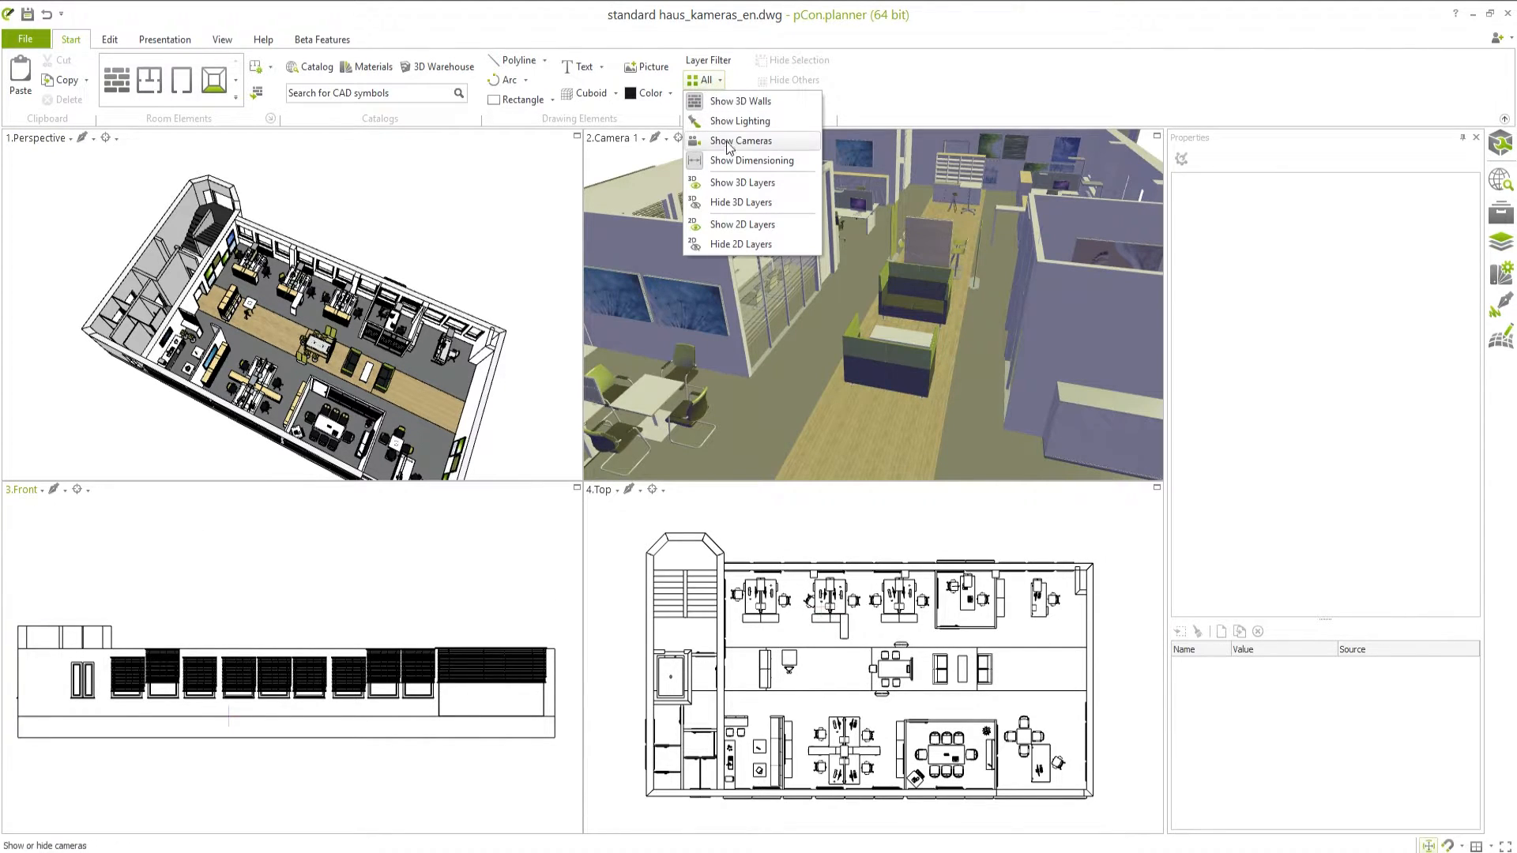
{"action": "left_click", "coordinate": [741, 141]}
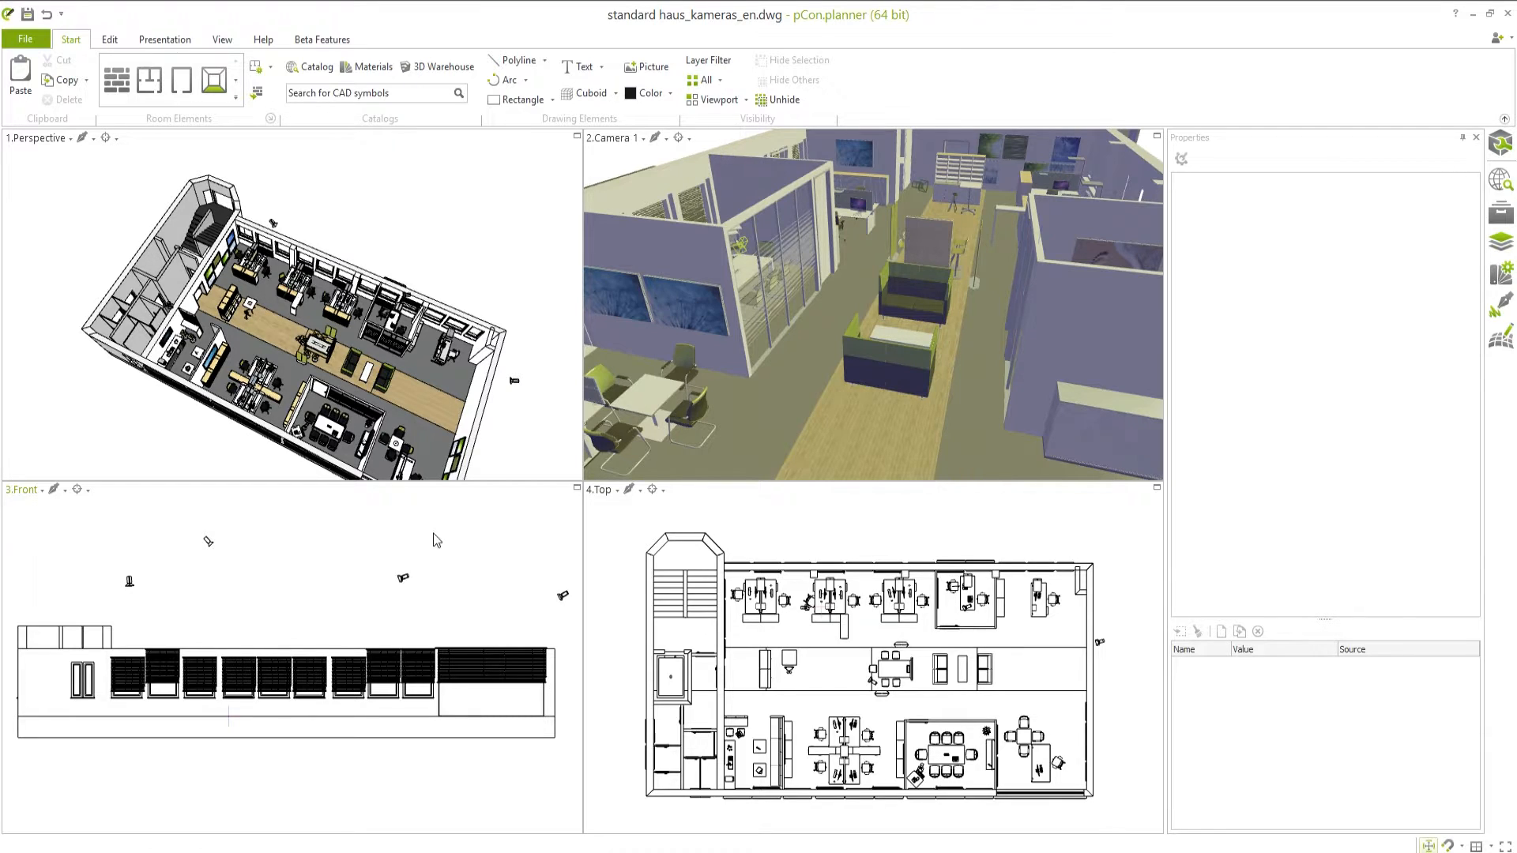